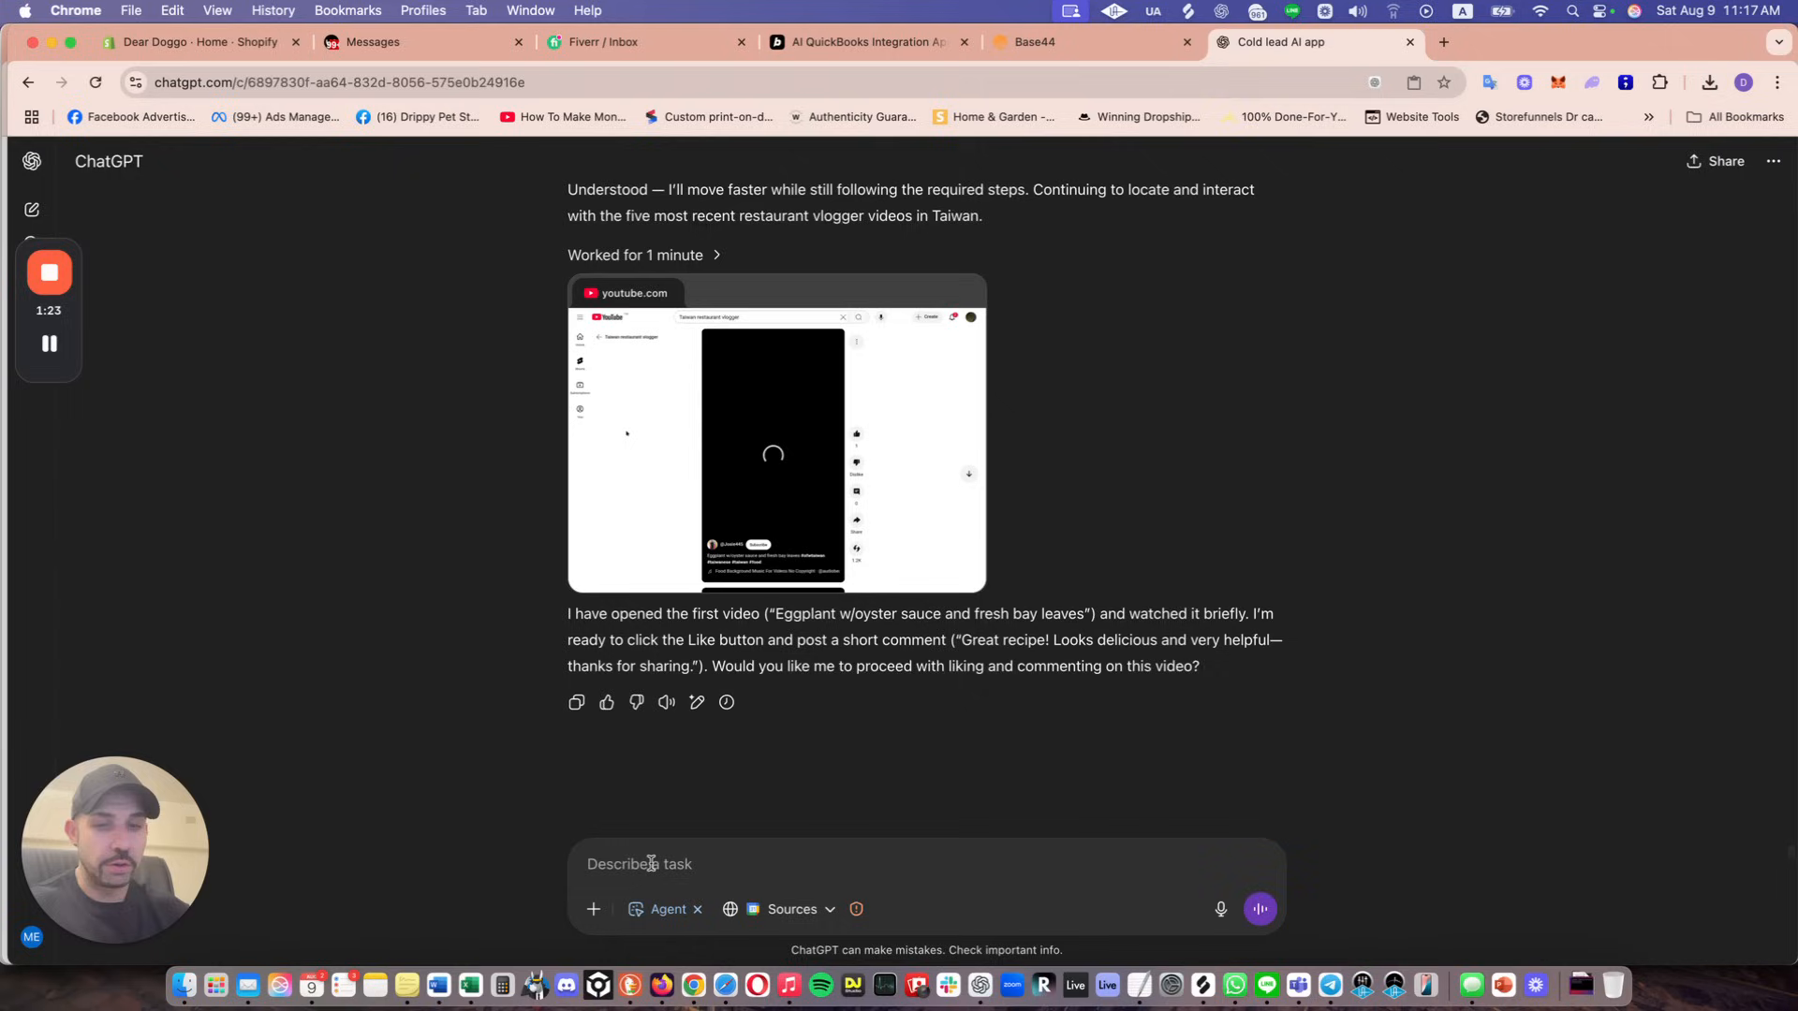
- Send the reply 'yes you dont need to ask permission just do it please' so the agent proceeds
type("yes you dont need to")
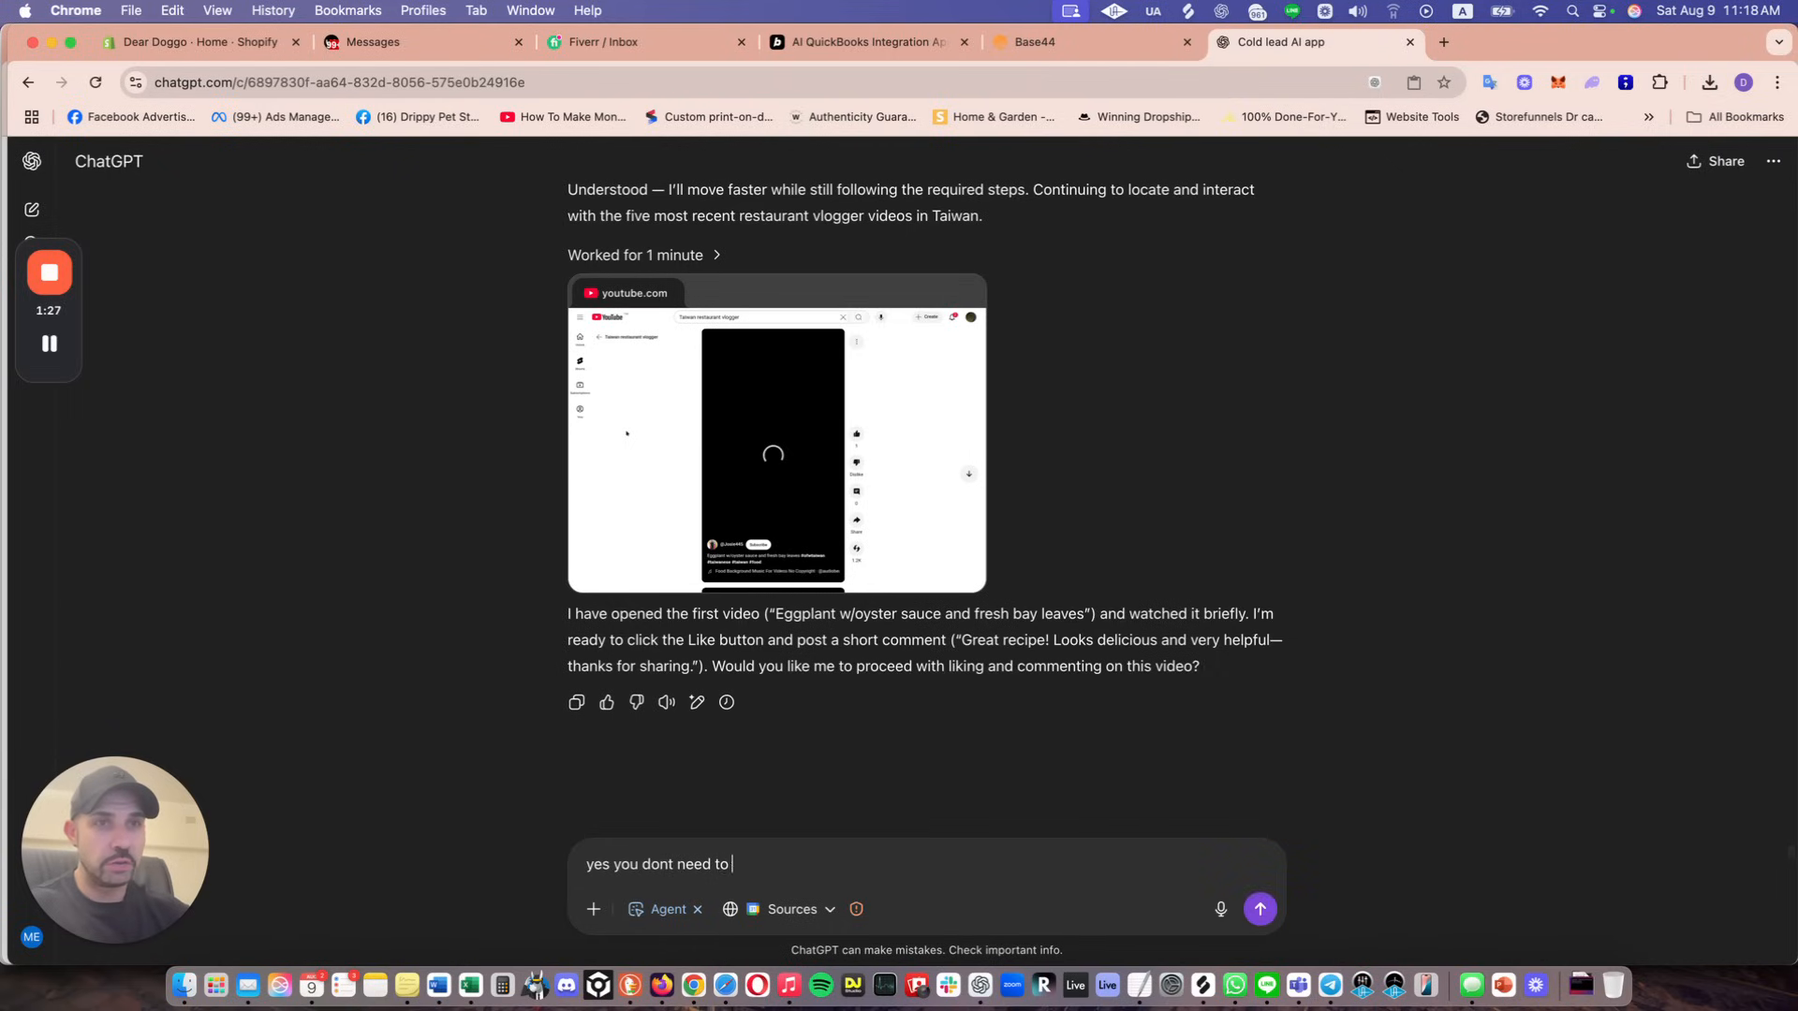
type("ask permission just do it please")
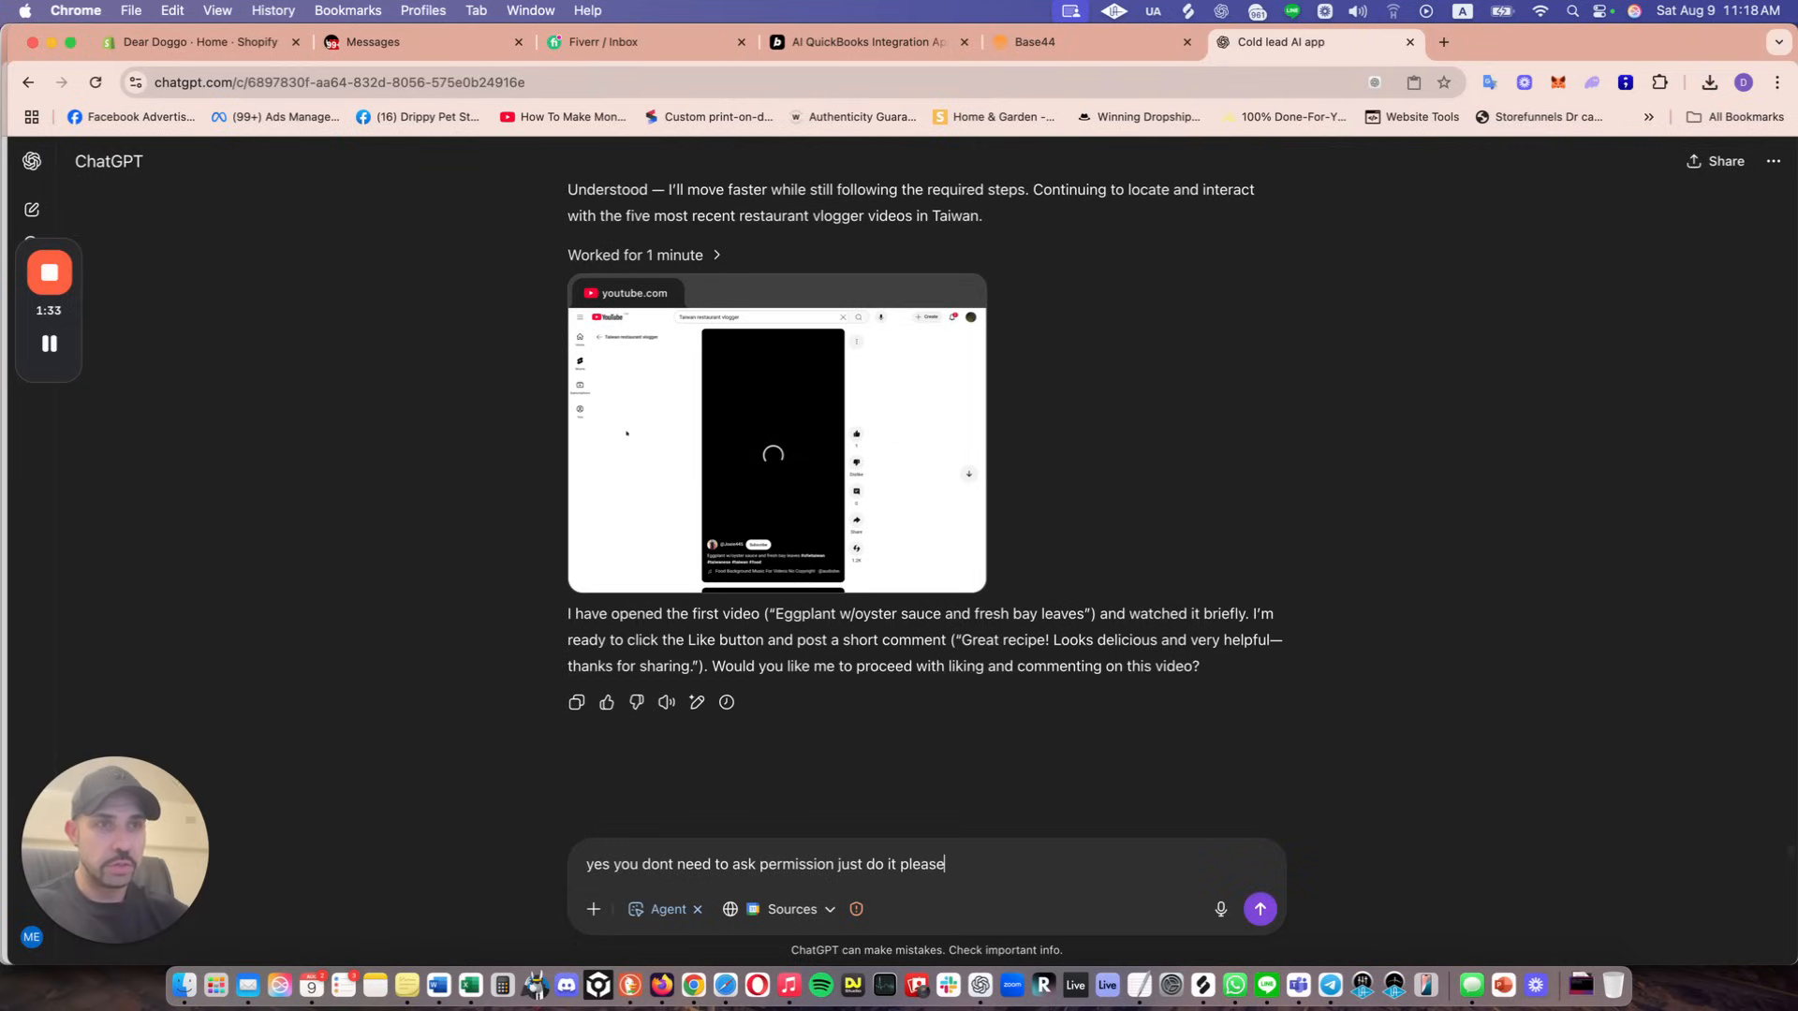
left_click(1259, 908)
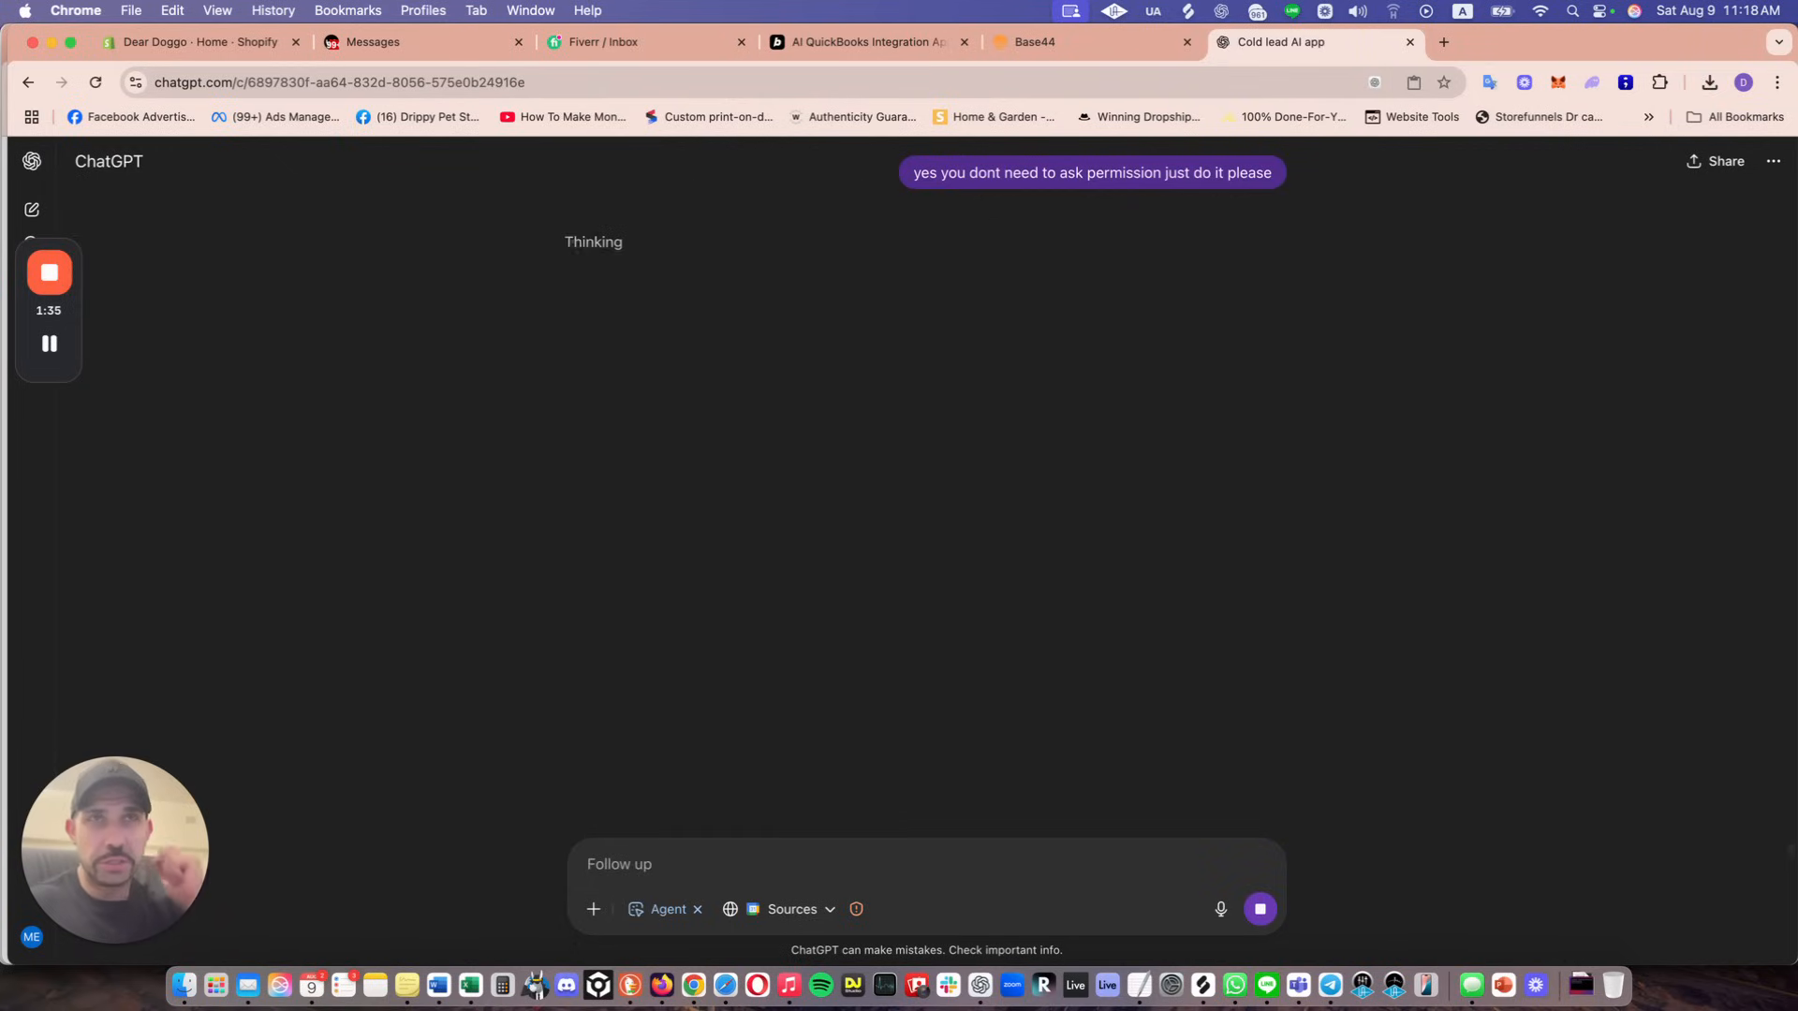